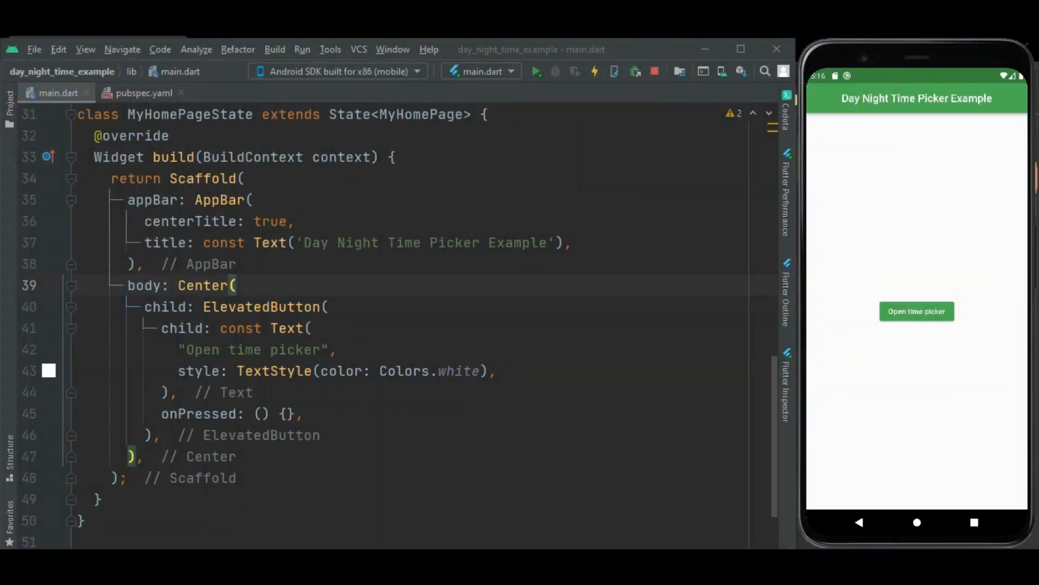
mouse_move(810, 427)
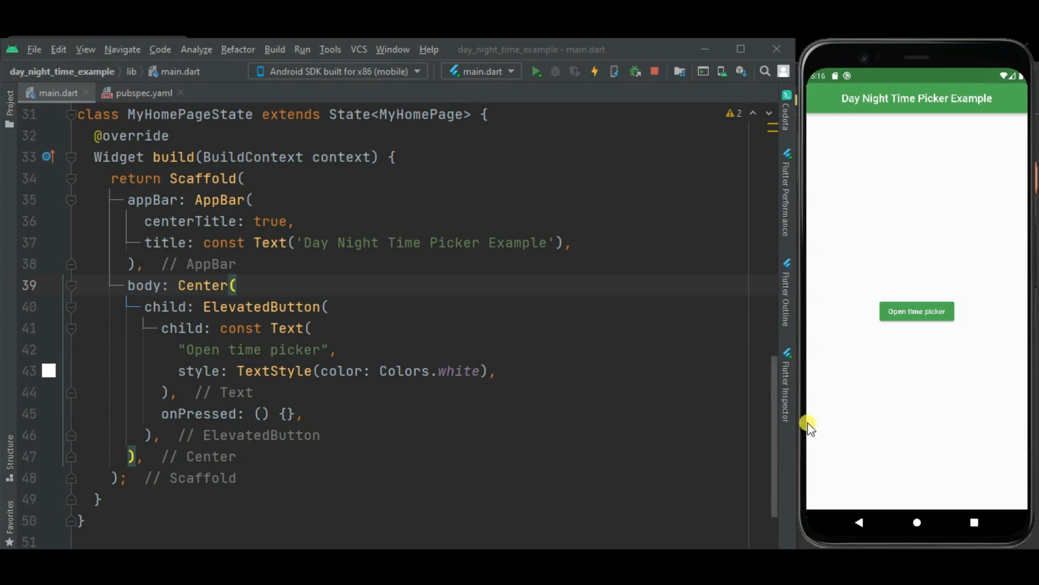
mouse_move(915, 403)
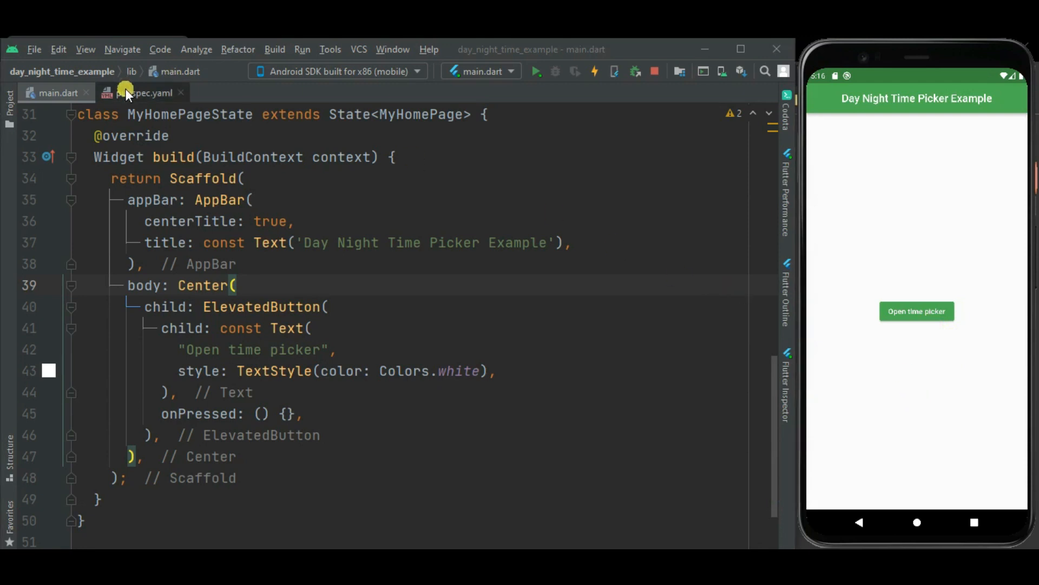
- View the pubspec.yaml file listing the day_night_time_picker ^1.0.5 dependency
click(141, 92)
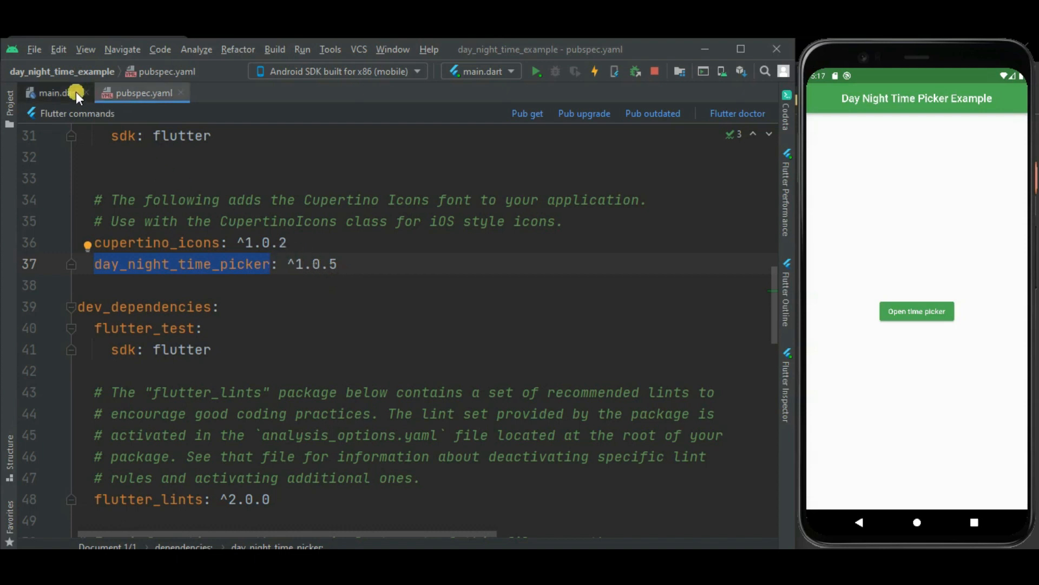
- Declare TimeOfDay _time initialised via TimeOfDay.now().replacing(hour: 11, minute: 30) in main.dart
click(56, 93)
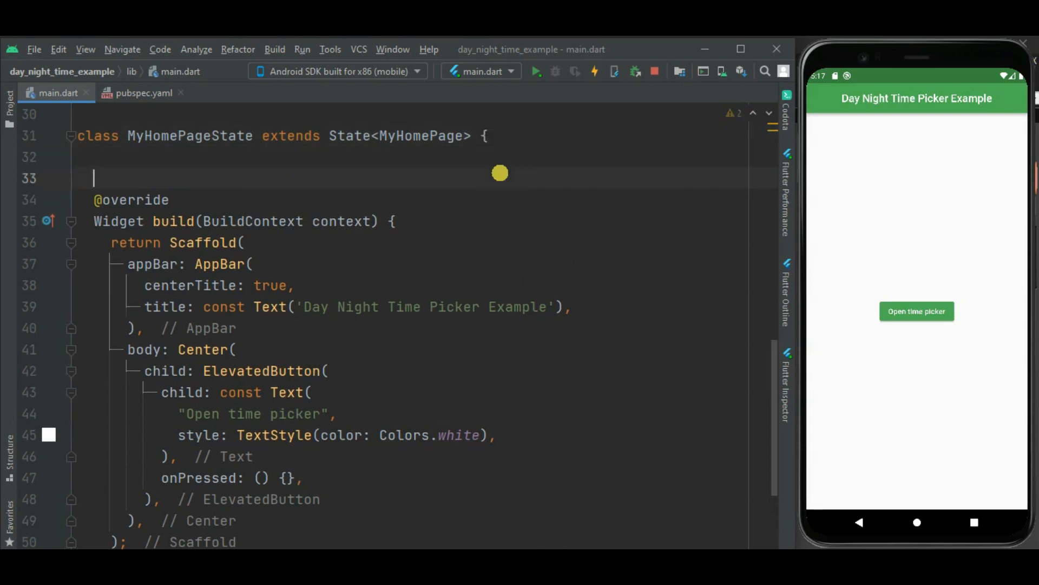
text(TimeOfDay time = TimeOfDay.now().replacing(hour: 11, minute: 30);)
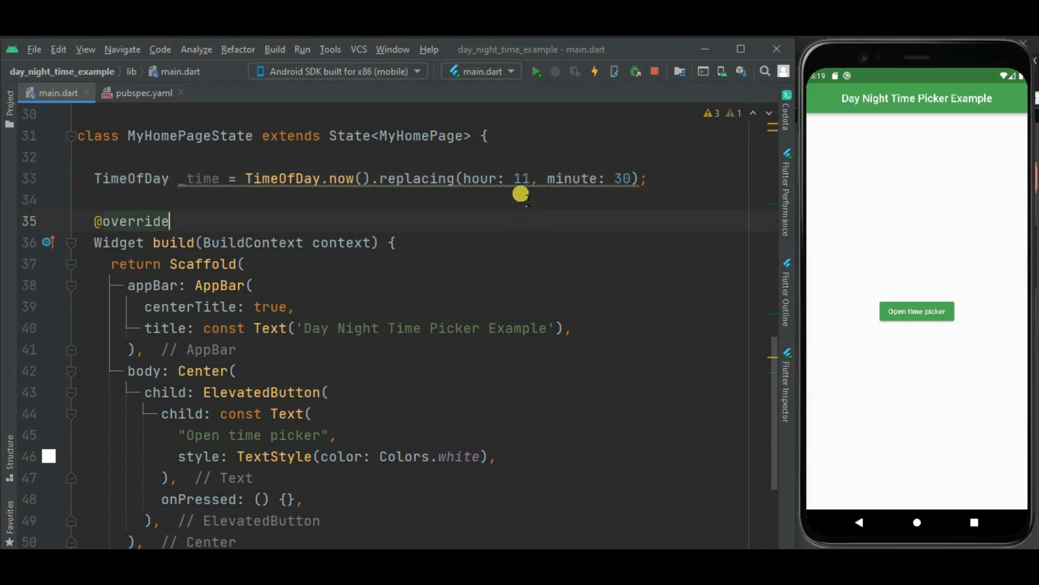
double_click(621, 179)
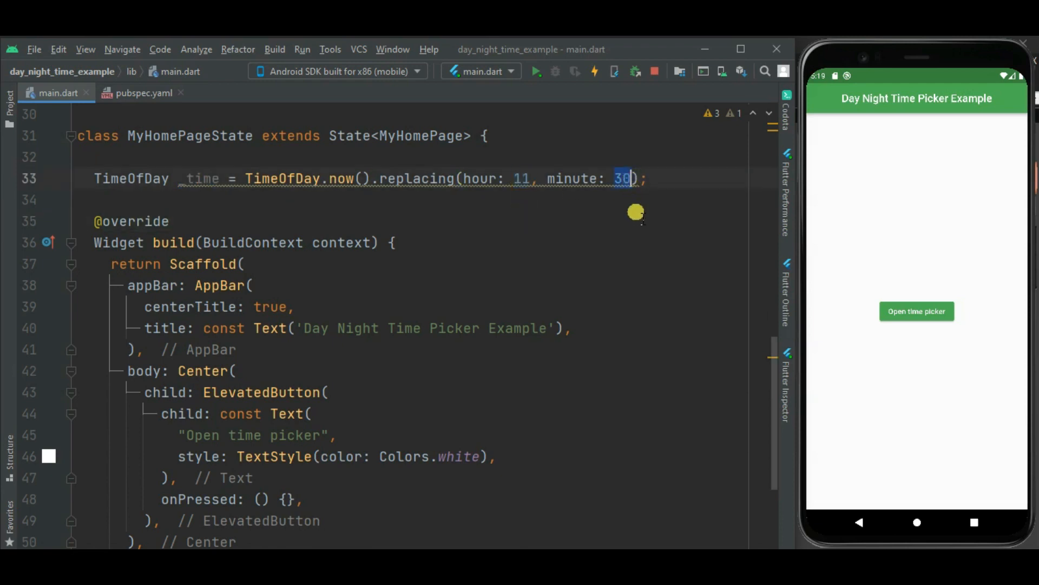
mouse_move(538, 283)
text(s)
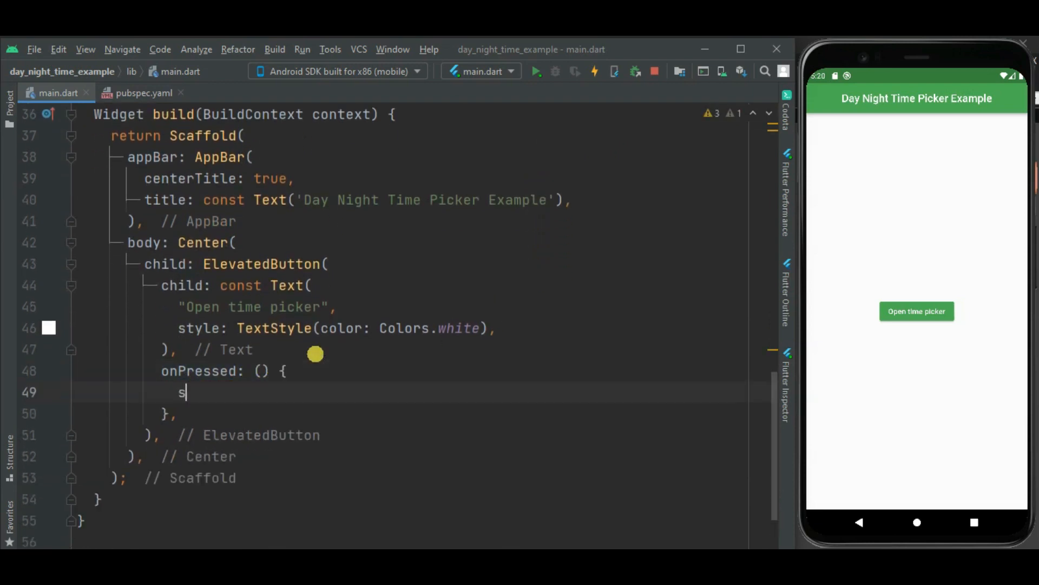
- Call showPicker(value: _time, onChange: (TimeOfDay time) { setState(() { _time = time; }); })
text(how)
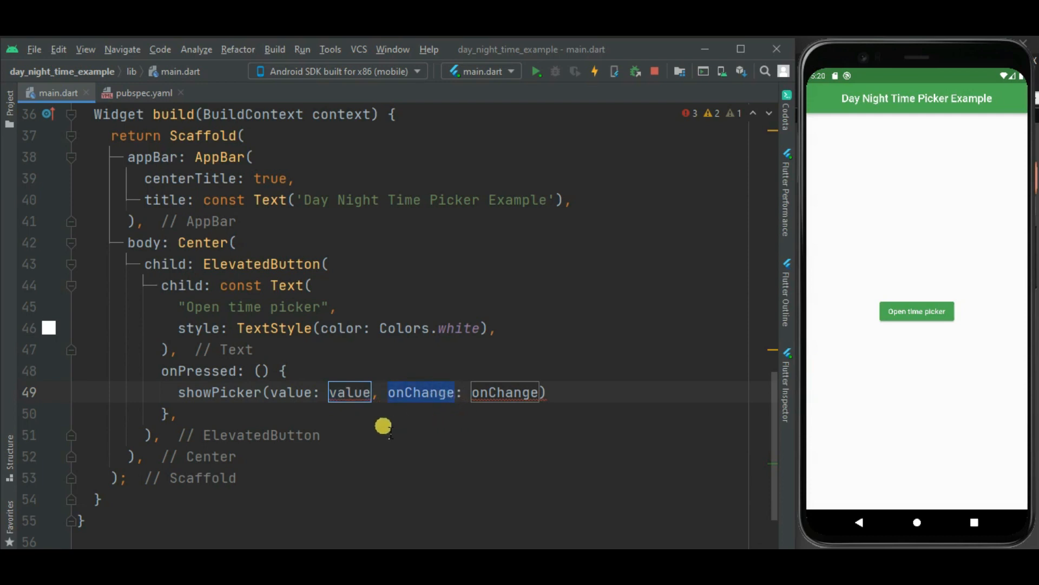
mouse_move(365, 404)
text(_tim)
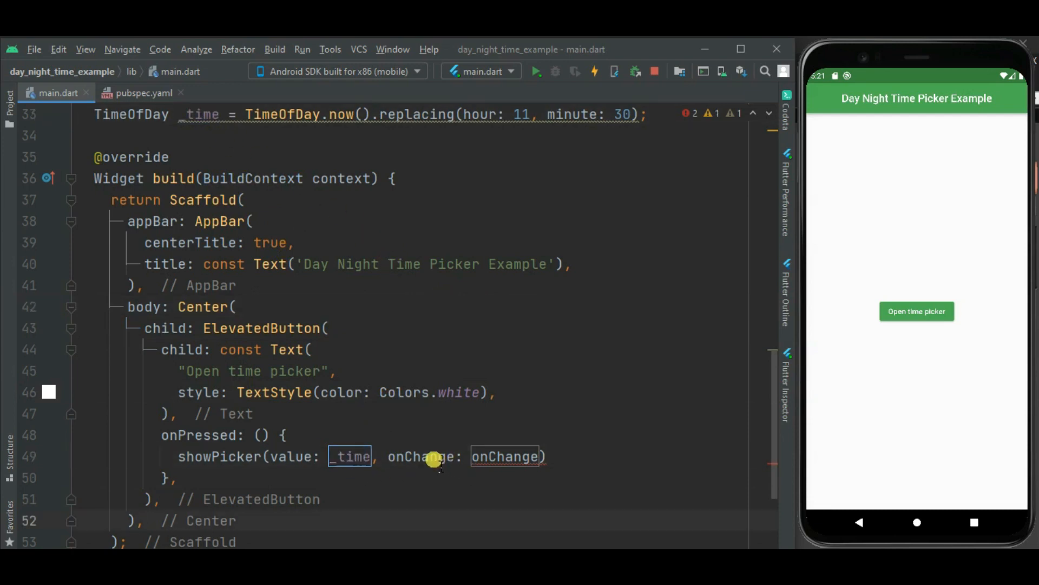
double_click(505, 456)
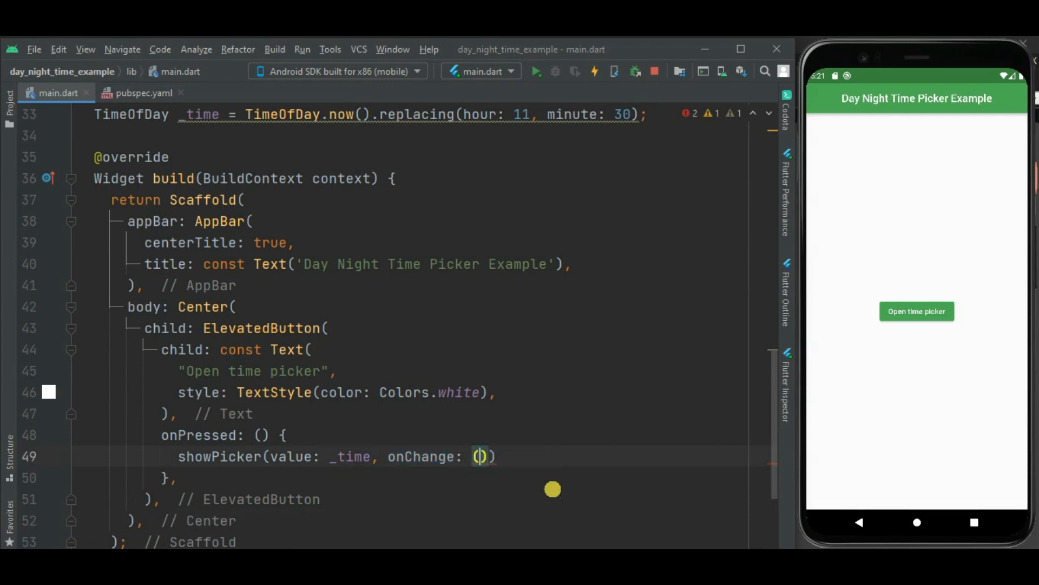
text(TimeOfDay time)
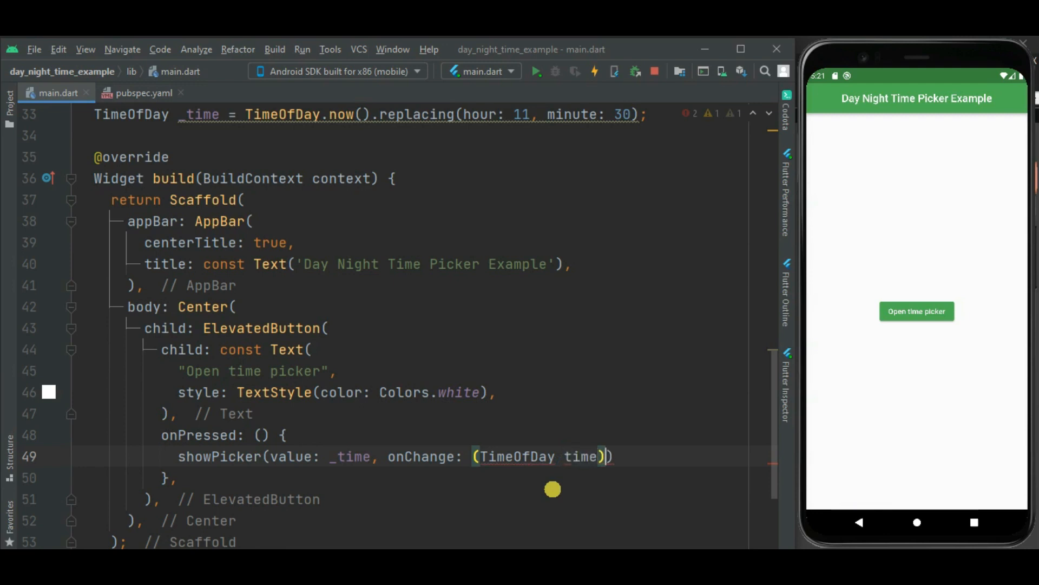
text({})
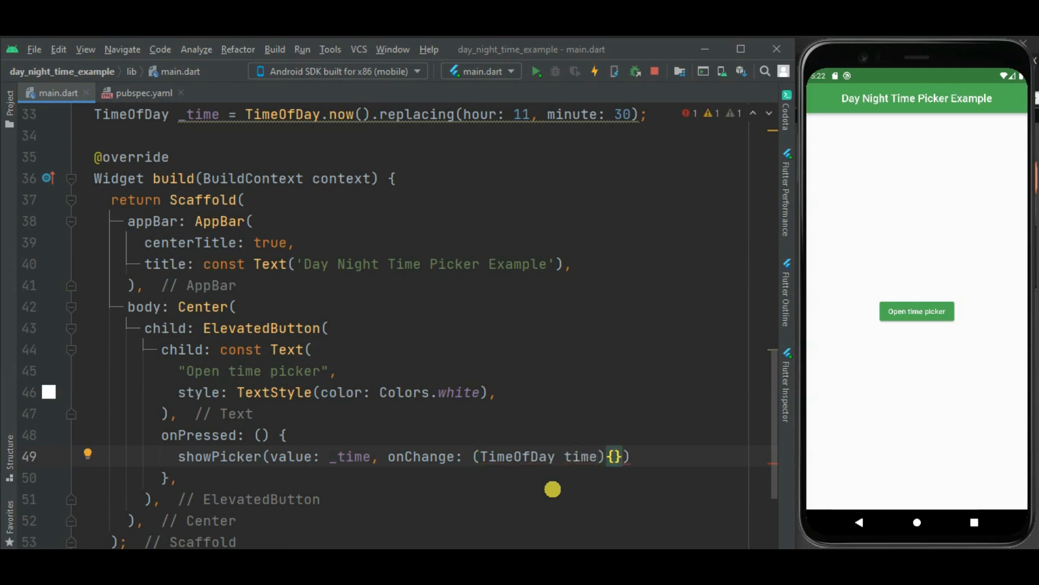
text(s)
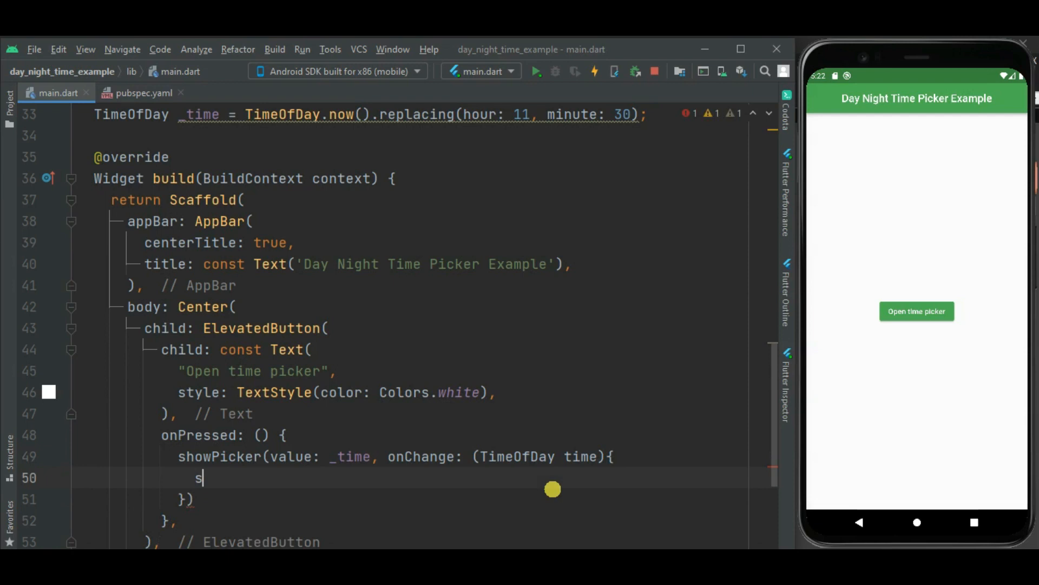
text(etState(() {)
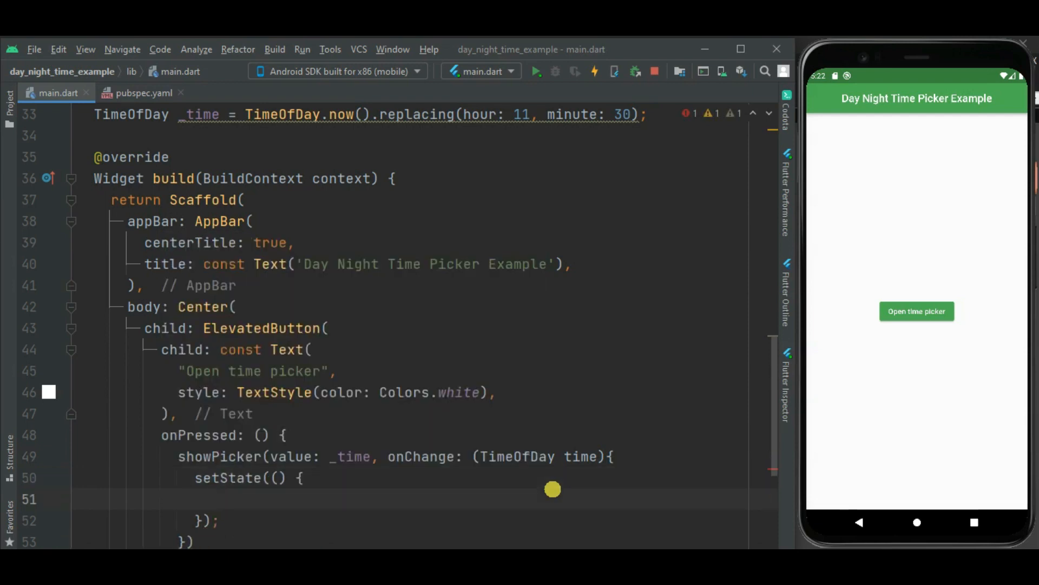
text(_time = time;)
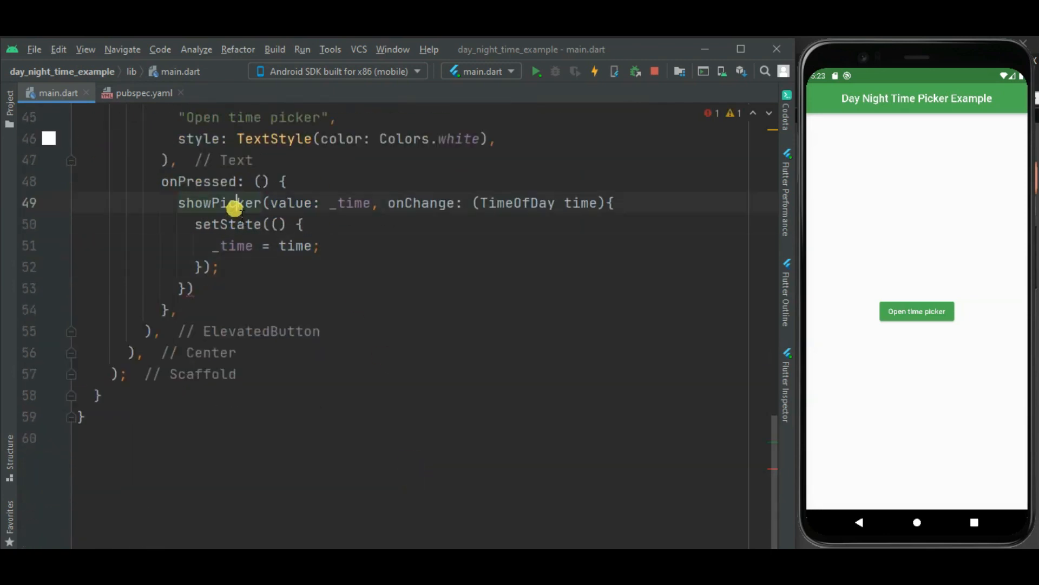
- Wrap showPicker in Navigator.of(context).push(...), dropping the route placeholder
double_click(219, 202)
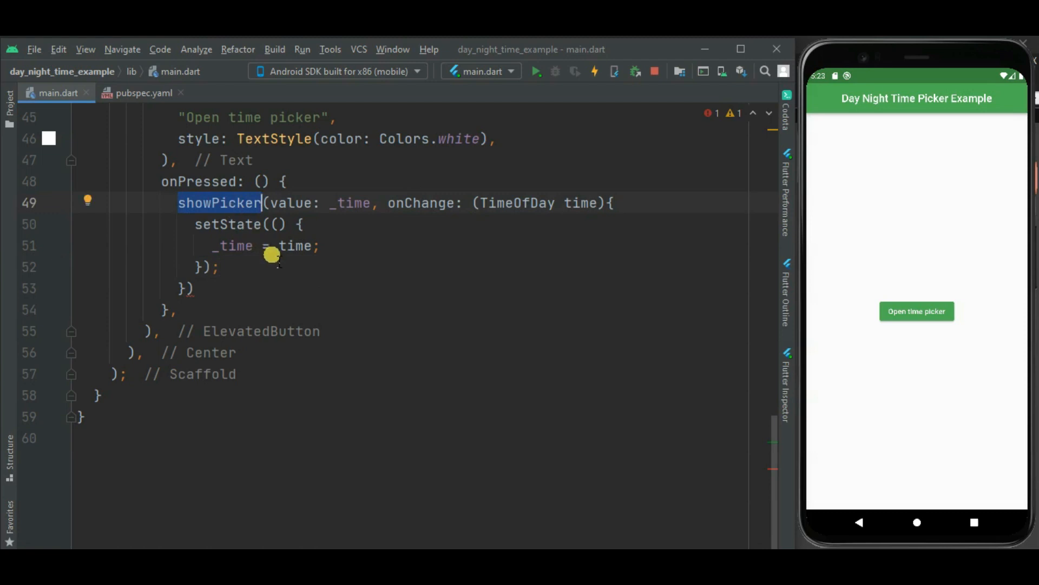
text(Navigator.of(context).push(route)
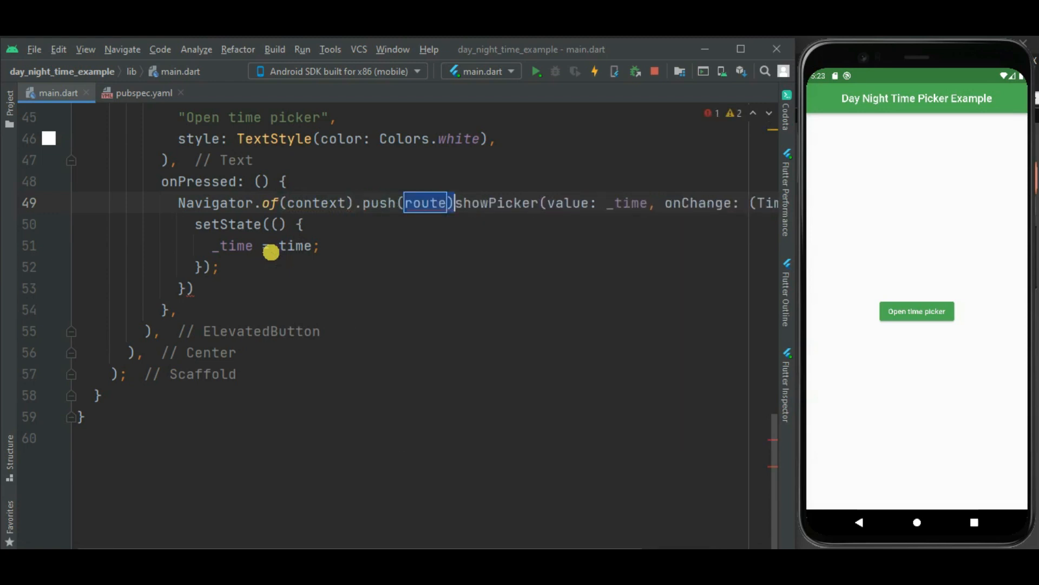
key(Delete)
text();)
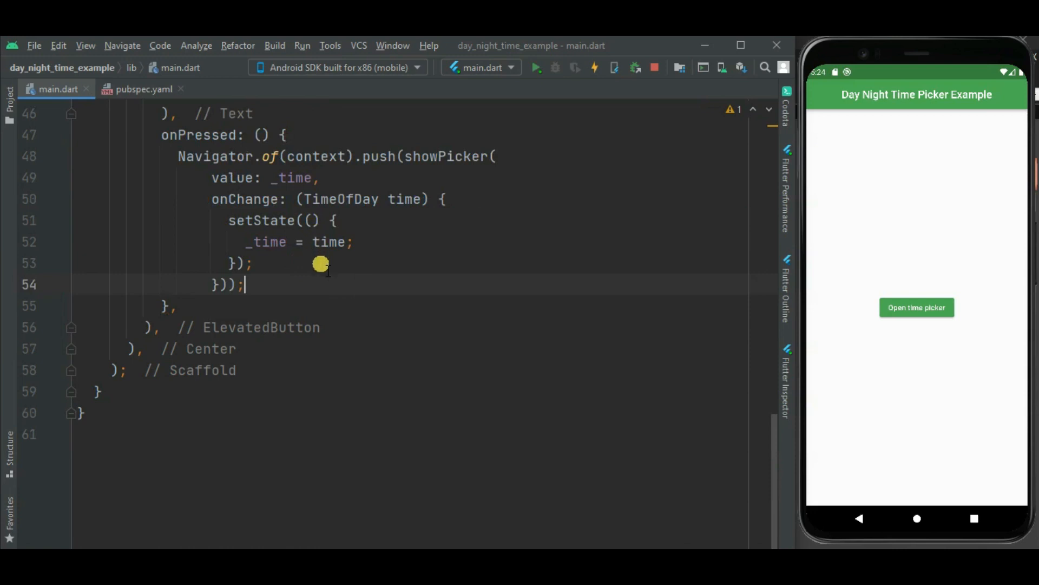
double_click(446, 156)
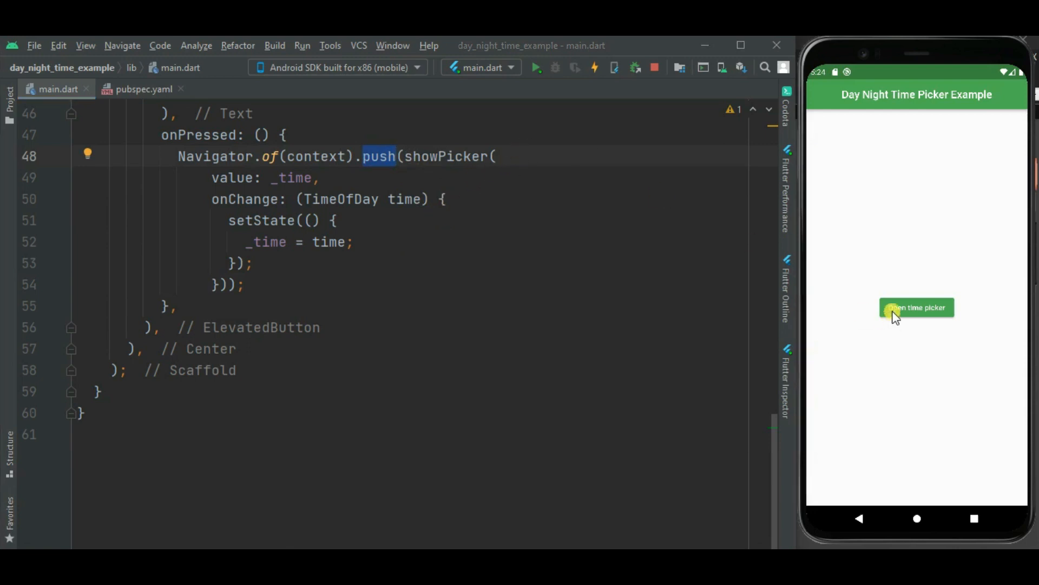
- Open the picker in the emulator and drag through 04:30 pm, 09:30 pm and 01:30 am
click(917, 307)
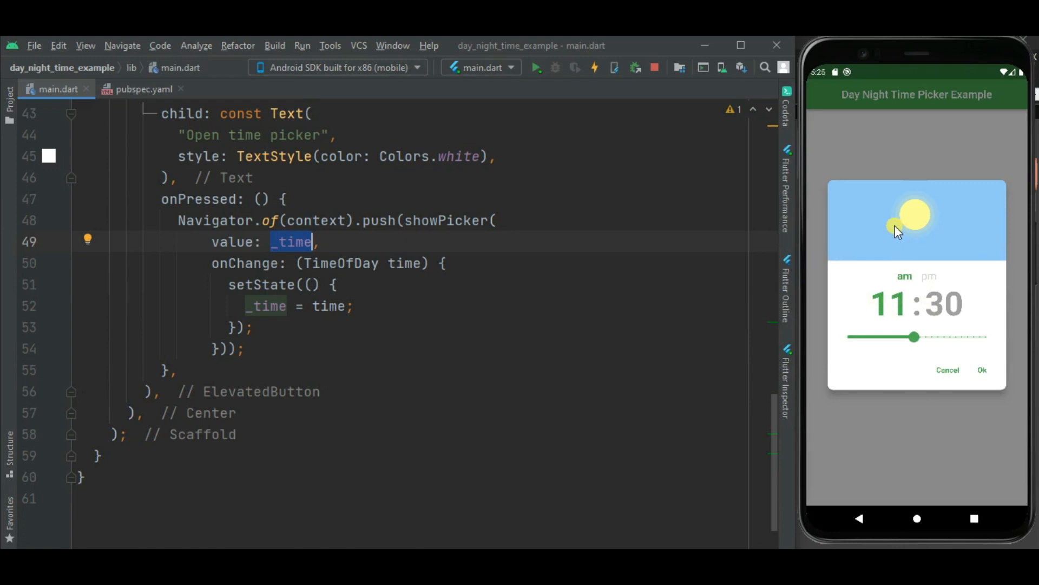
drag(911, 336, 948, 336)
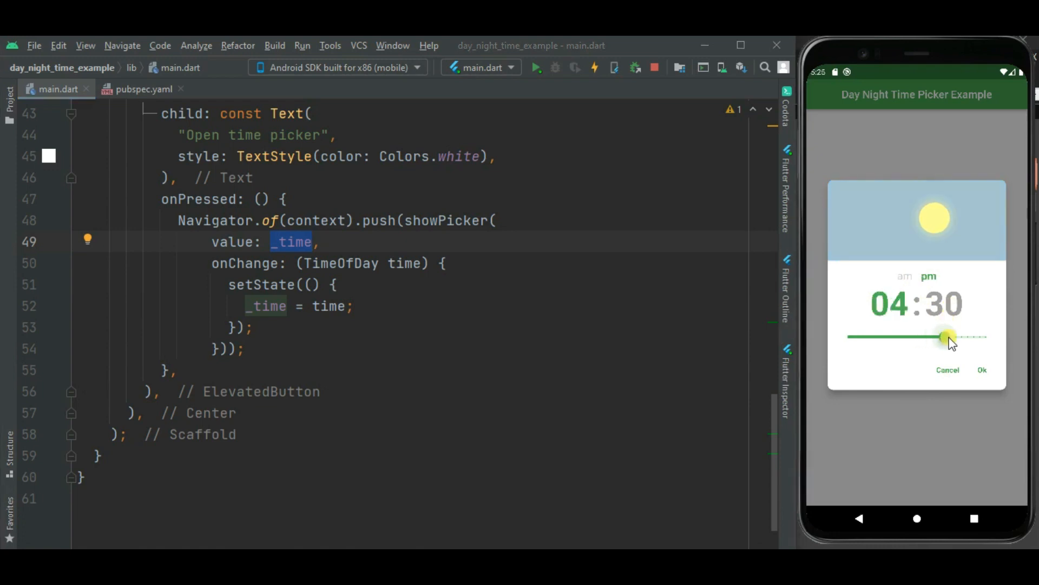
drag(946, 337, 974, 337)
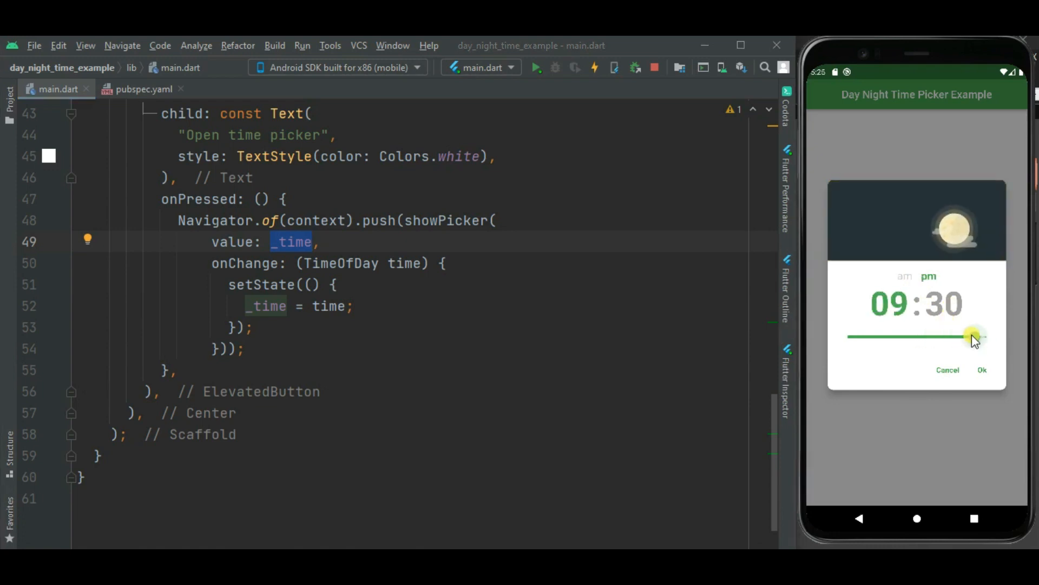
drag(974, 336, 853, 336)
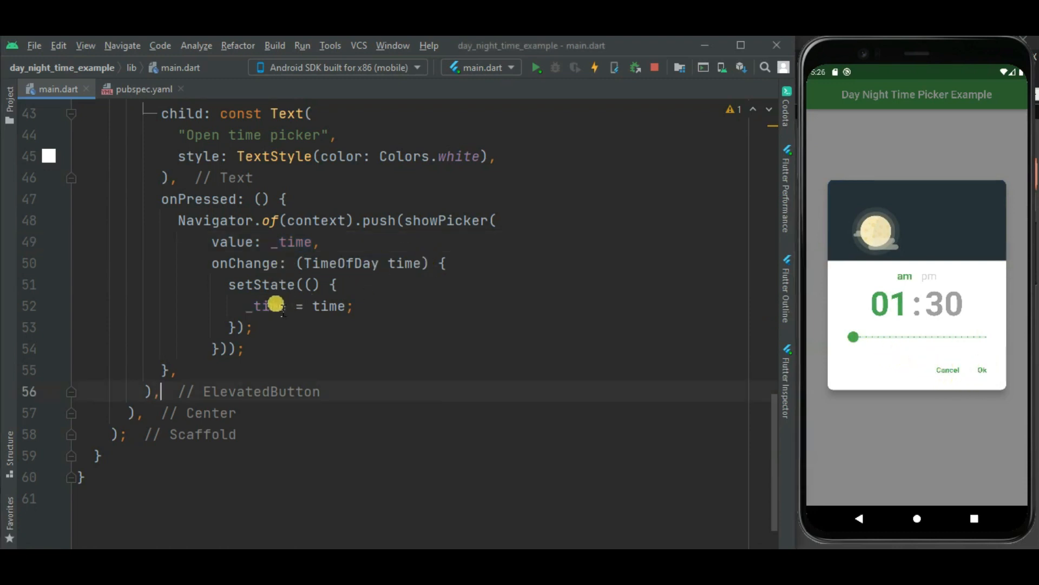
- Print _time in onChange, then reopen the picker, slide to 04:30 pm and confirm with Ok
text(print(_time);)
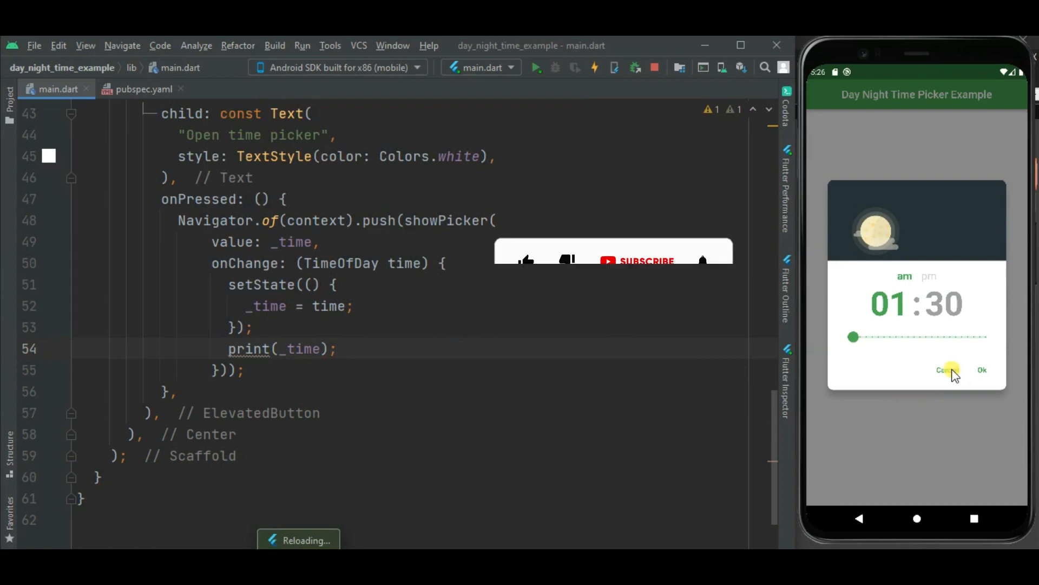
click(946, 369)
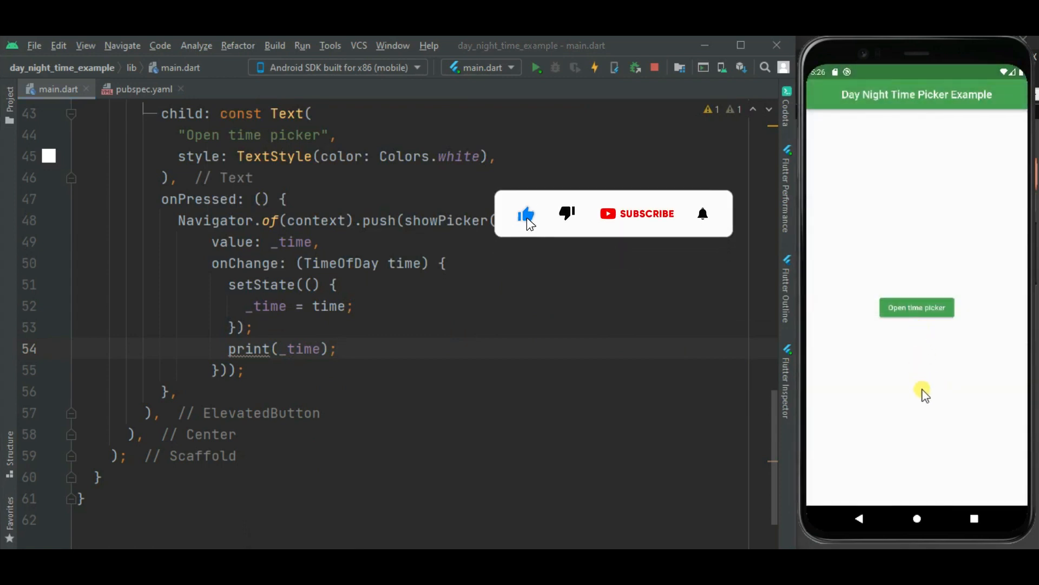
click(917, 307)
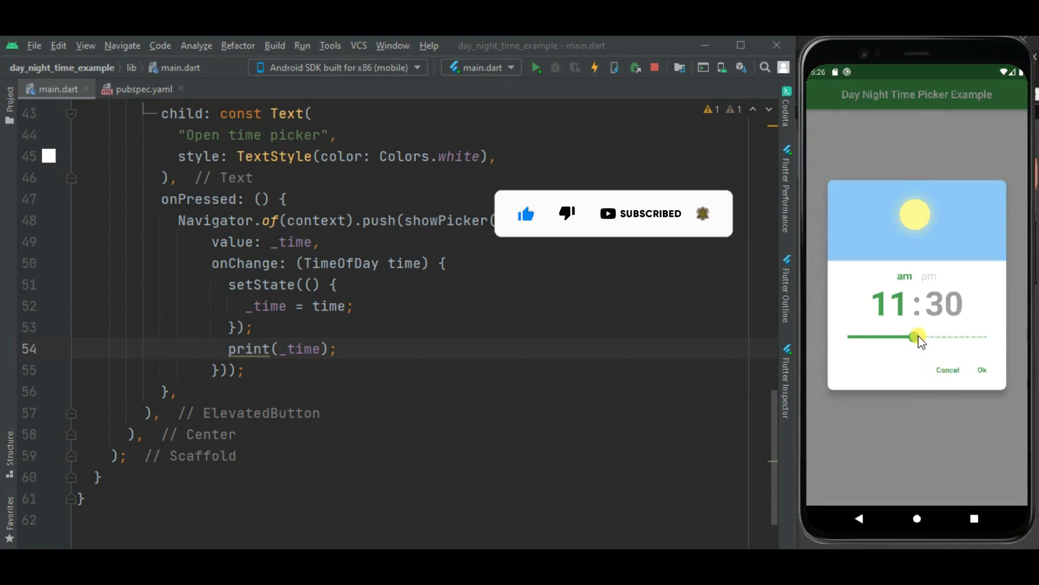
drag(914, 336, 944, 336)
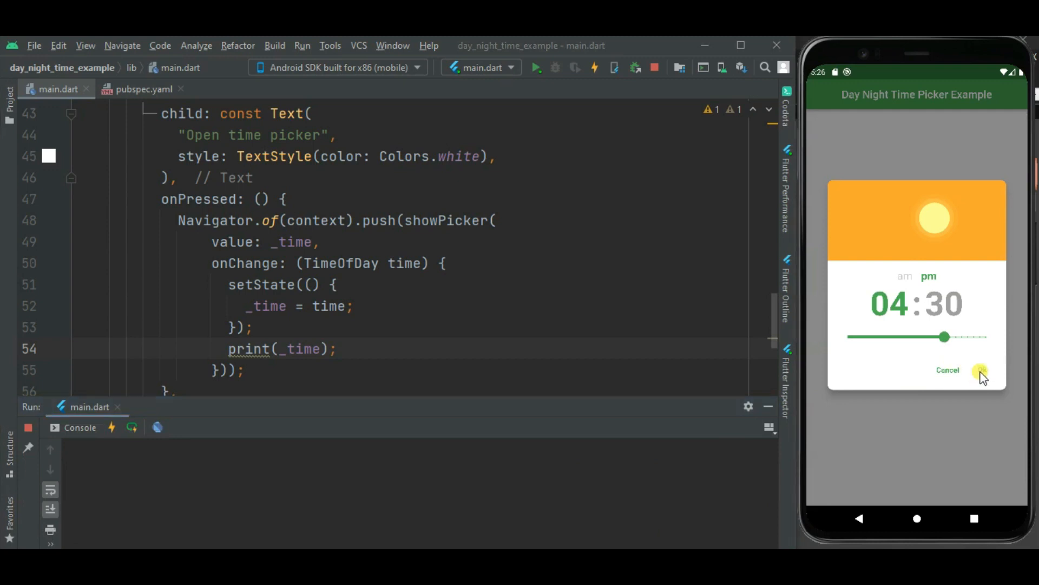
click(981, 370)
text(},)
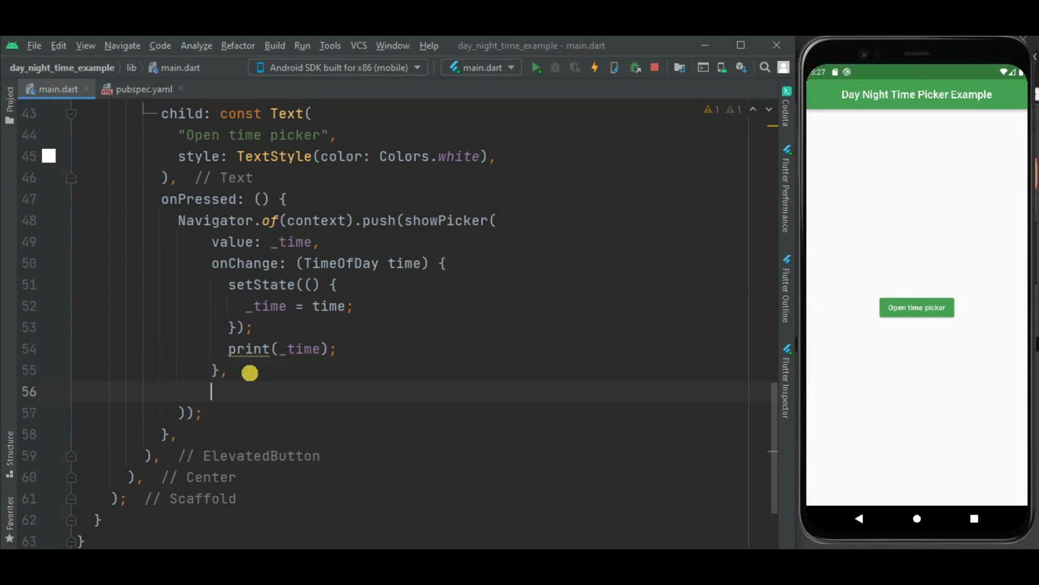
- Add an empty onChangeDateTime: (DateTime dateTime) {} callback to showPicker
text(onChangeDateTime: (Date)
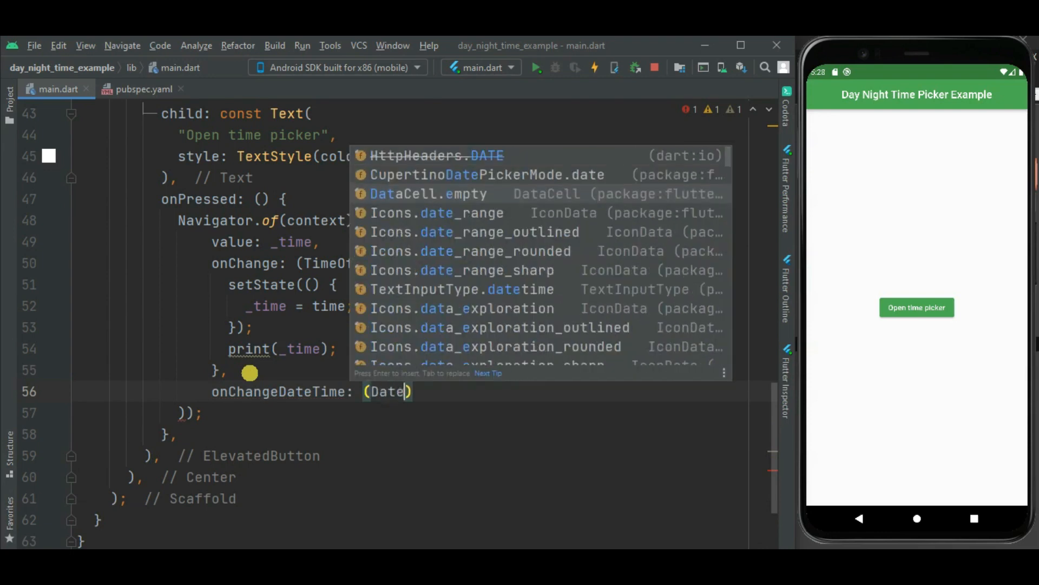
text(Time)
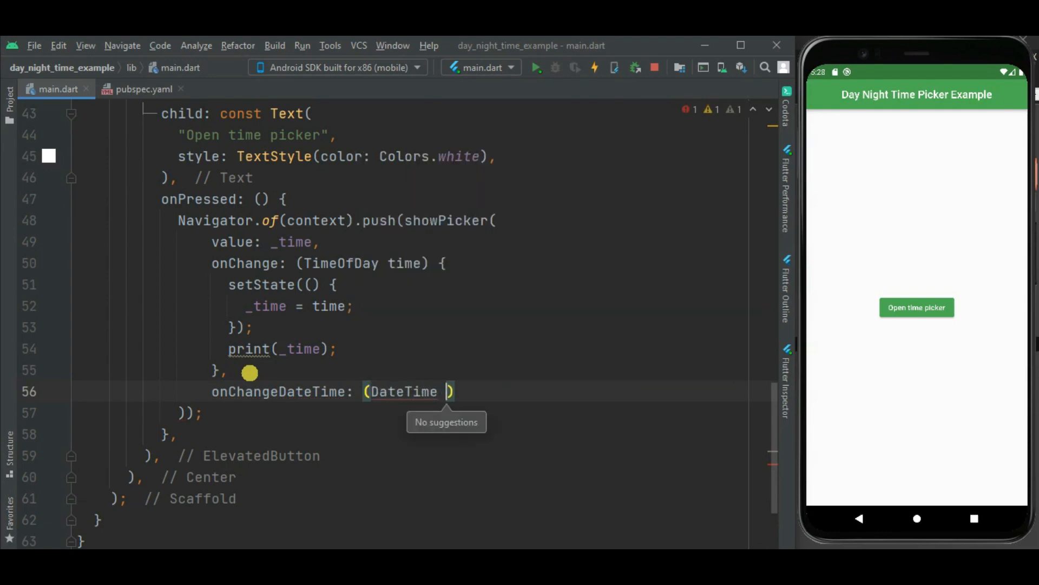
text(dateTime){)
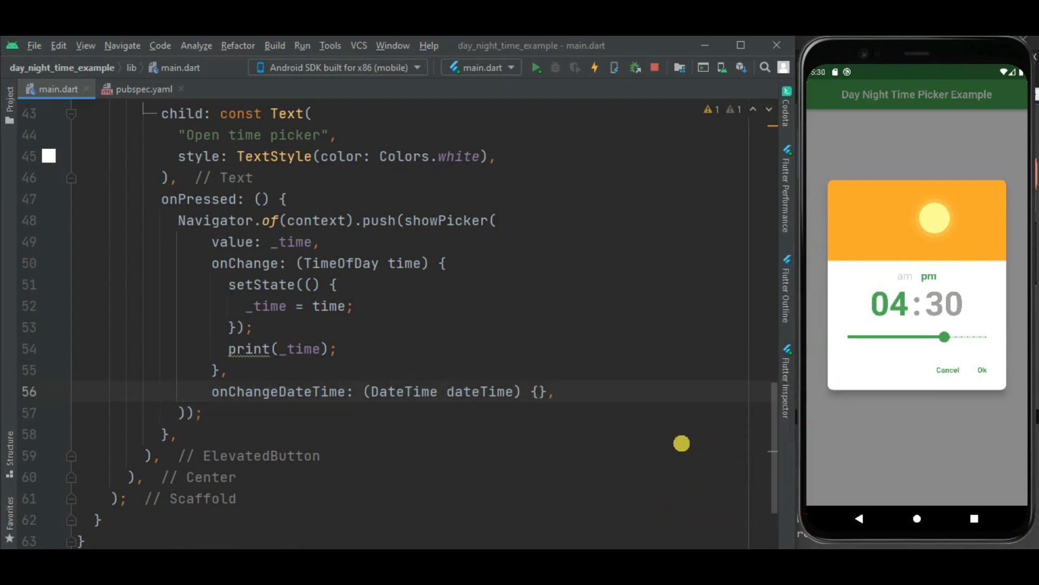
- Add is24HrFormat: true so the picker shows 16:30 in 24-hour format
text(is24HrFormat)
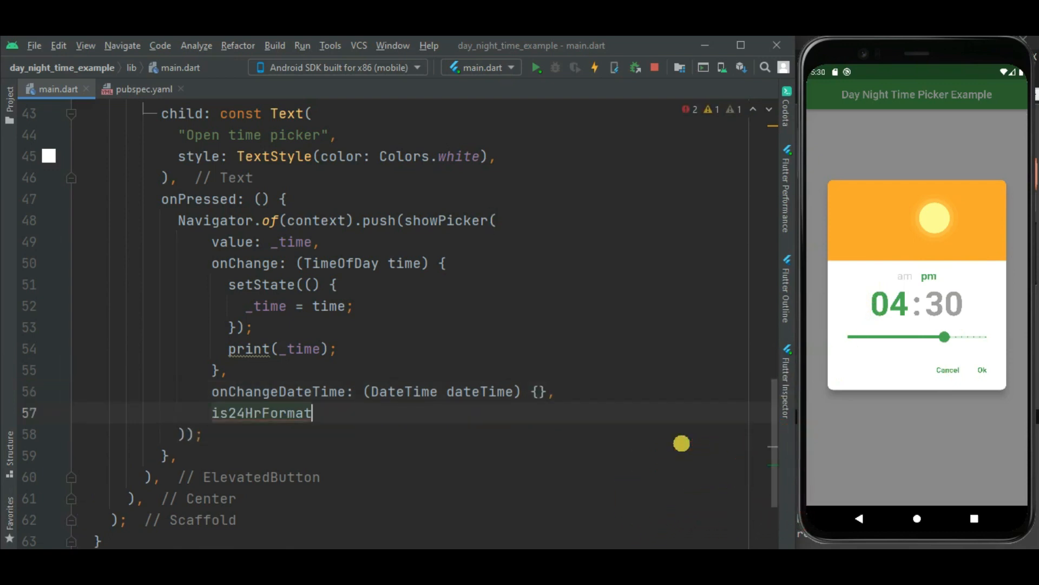
text(: true)))
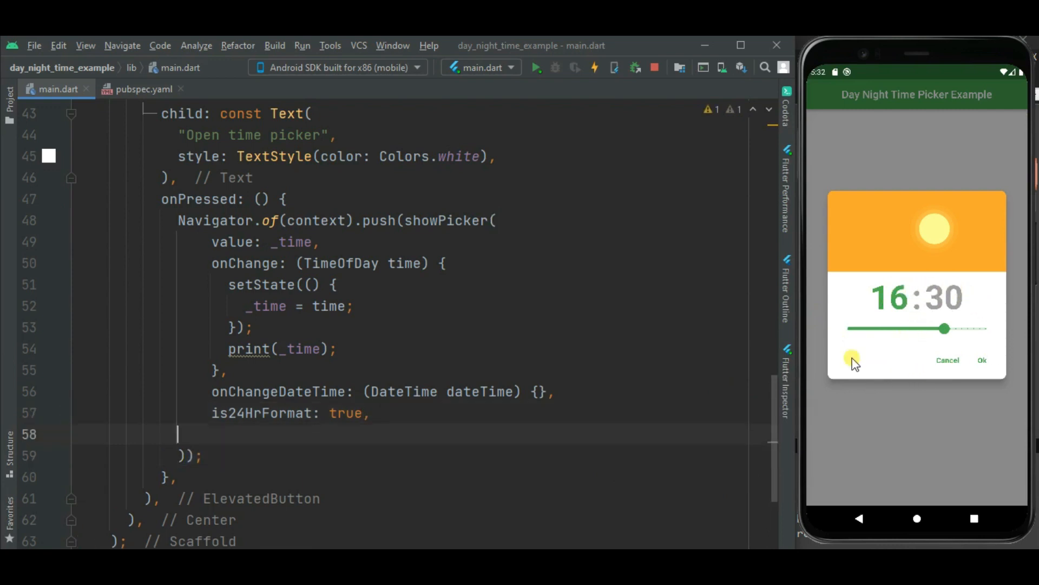
- Add iosStylePicker: true for scrolling hour and minute wheels
text(iosStylePicker)
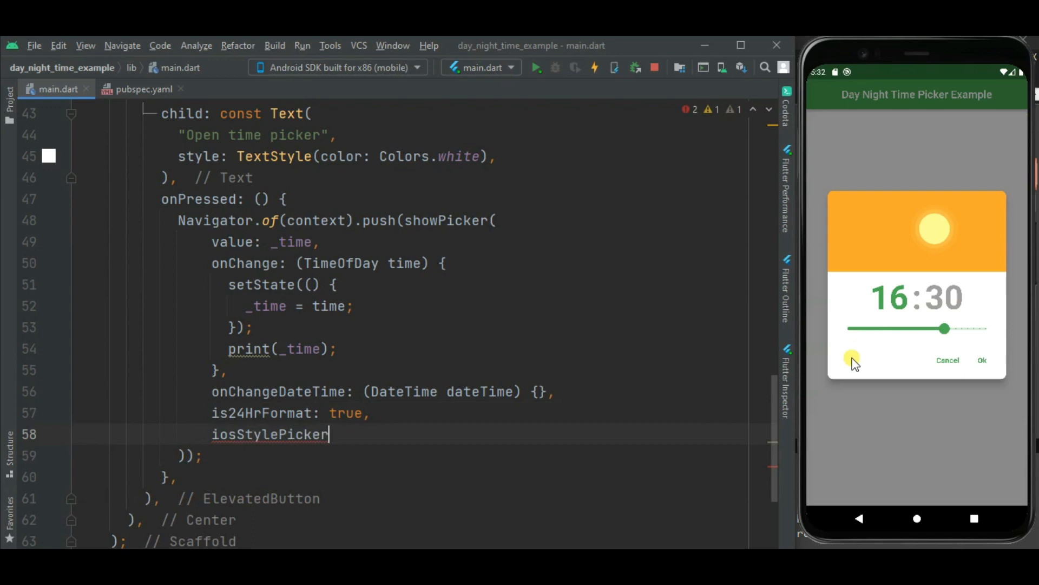
text(:t)
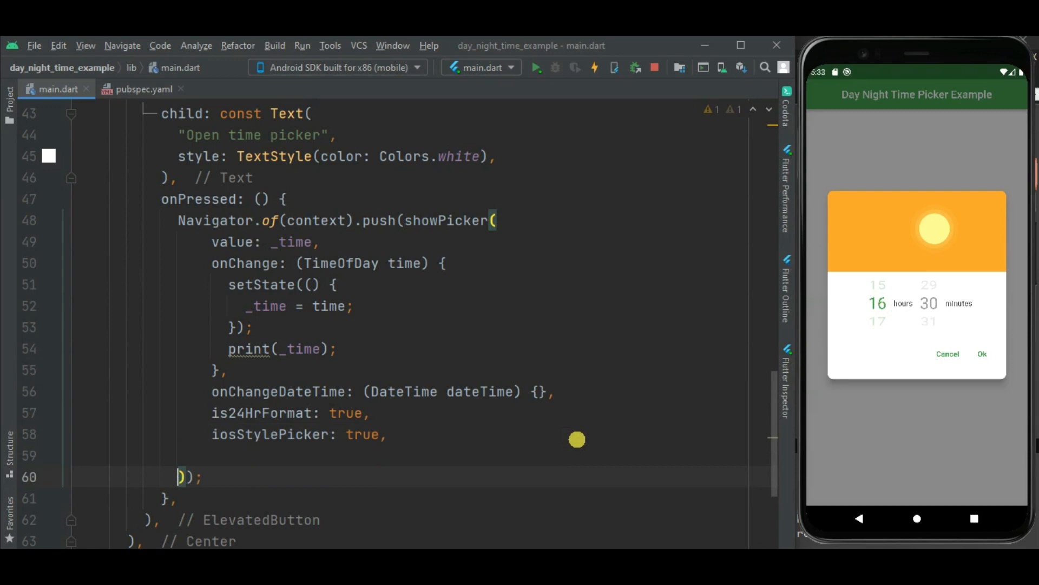
- Add disableHour: true so the hour wheel stays locked at 16
text(disableHour:t)
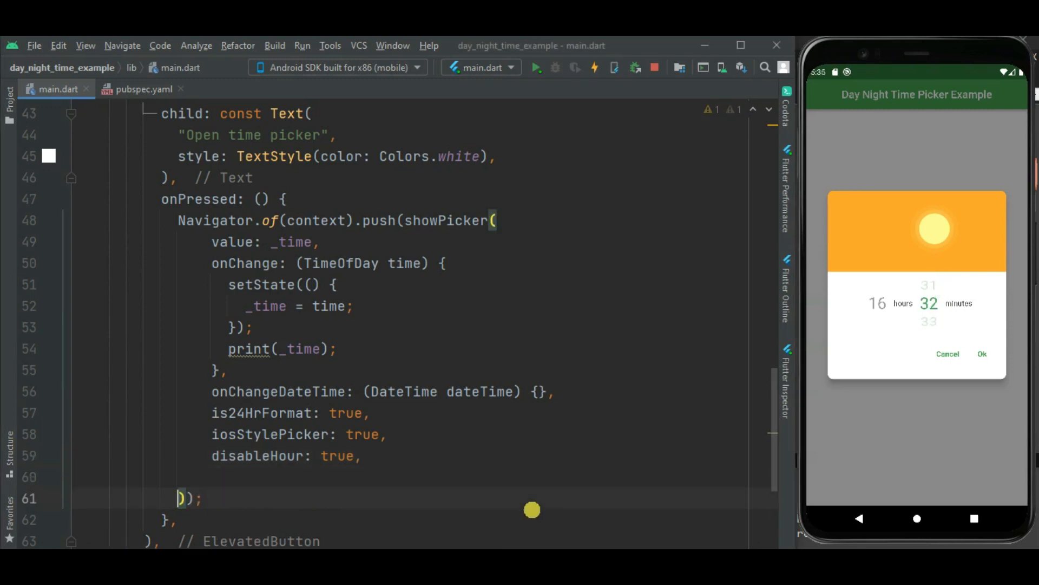
- Add minuteInterval: MinuteInterval.FIVE to showPicker and reopen the picker to see minutes step by fives
text(minuteInterval:)
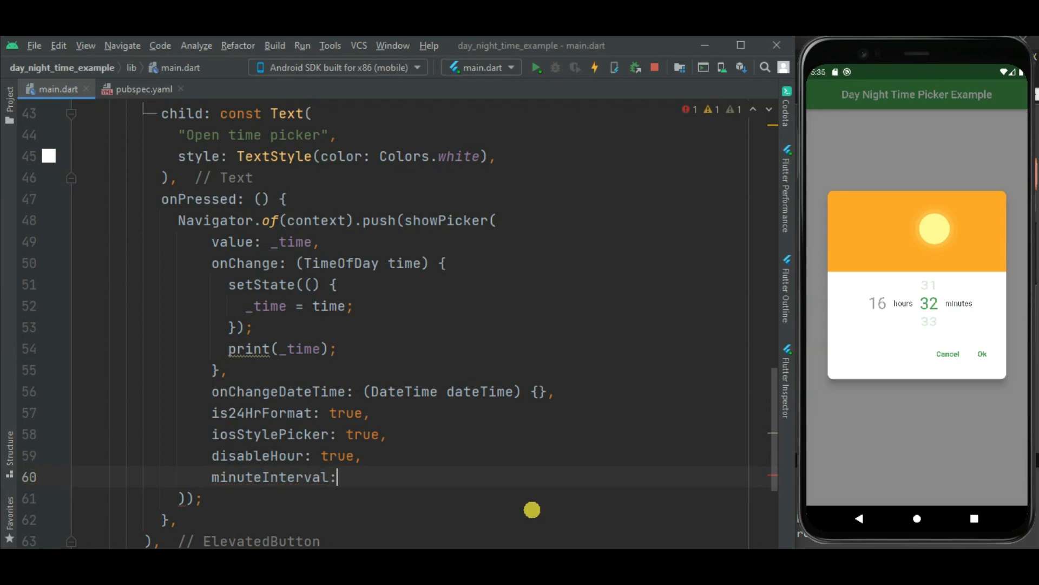
text(MinuteIn)
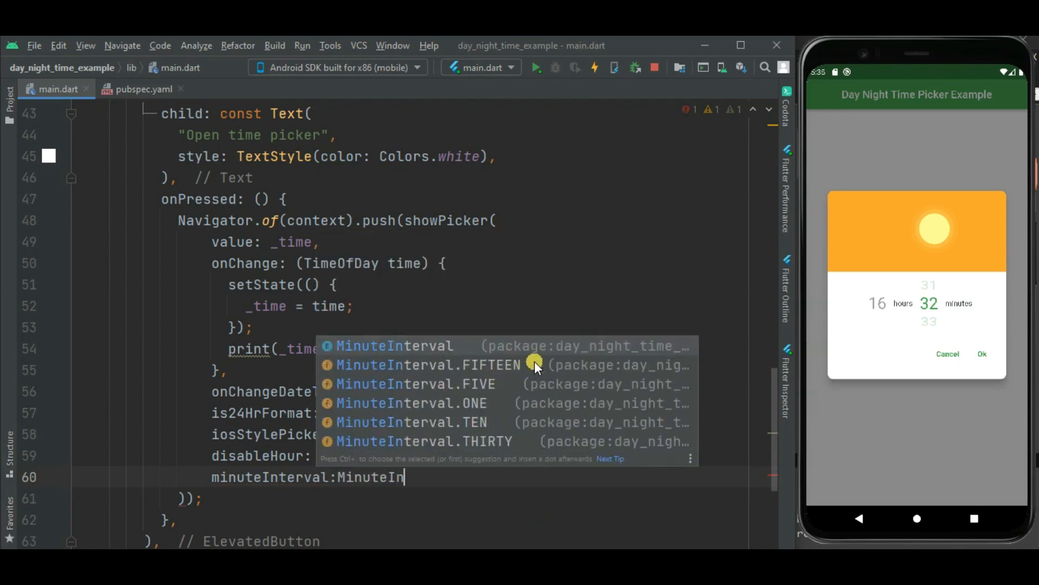
mouse_move(417, 479)
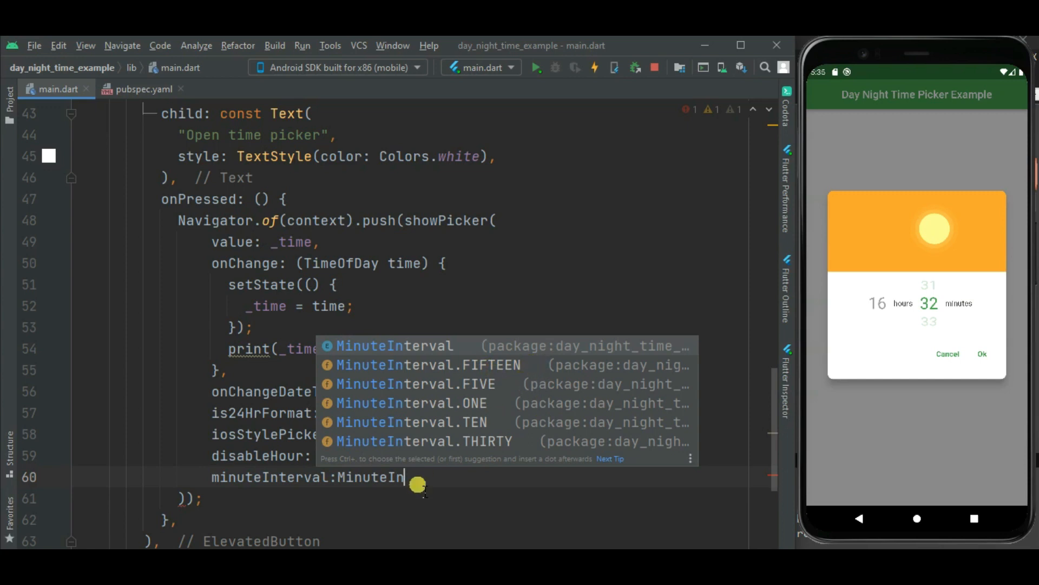
mouse_move(502, 384)
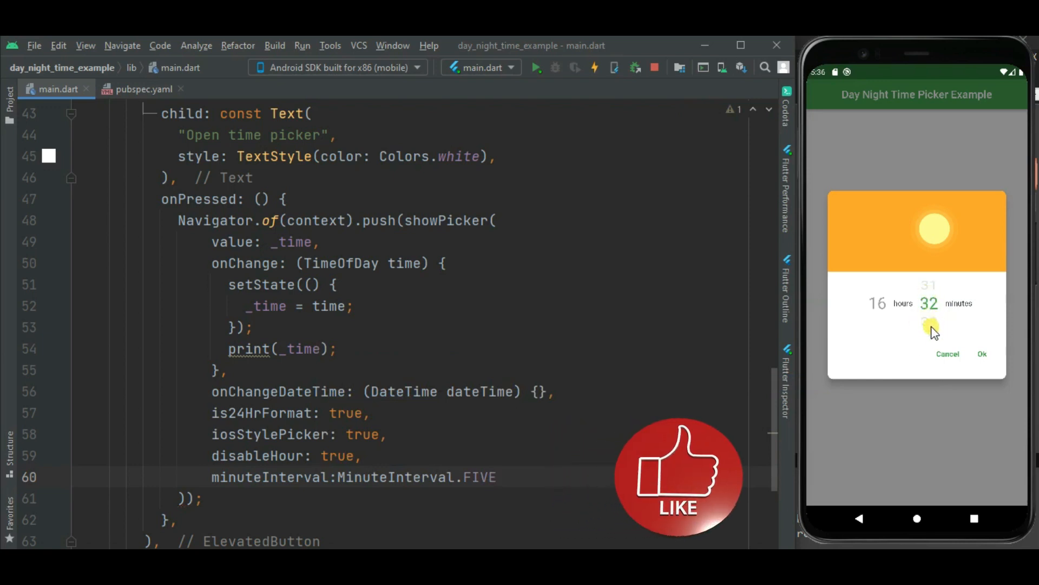
click(948, 354)
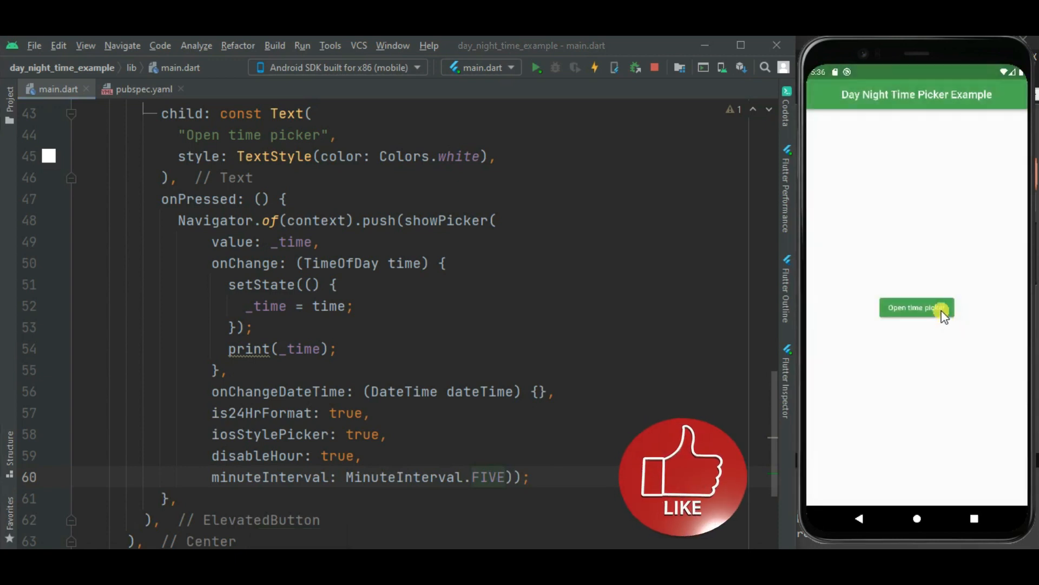
click(917, 307)
text(,)
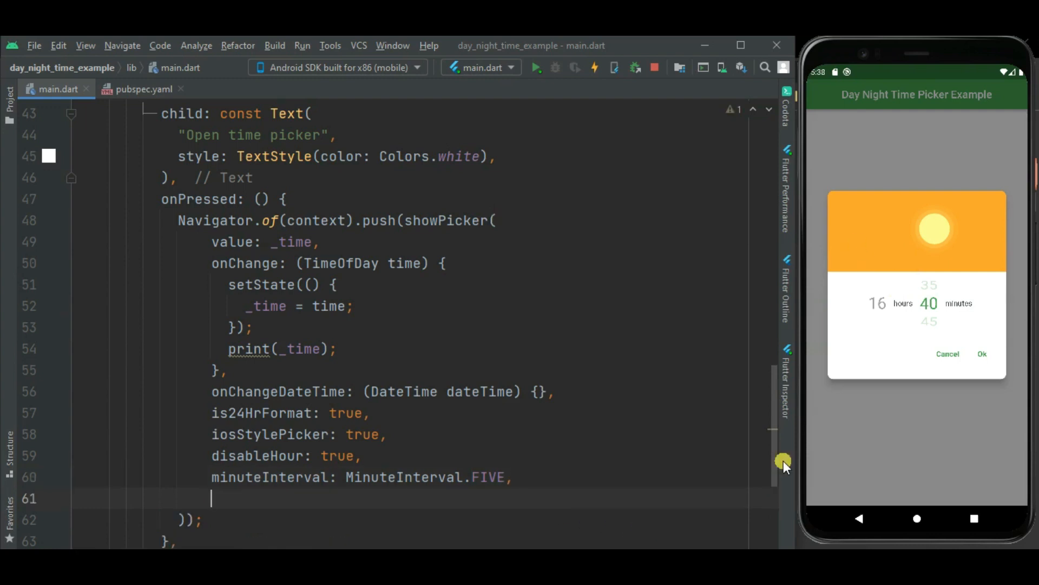
- Pass sunAsset: Image.asset("assets/sun.png") and moonAsset: Image.asset("assets/moon.png") to showPicker
text(sunAsset: Image.asset("assets/sun.png"),)
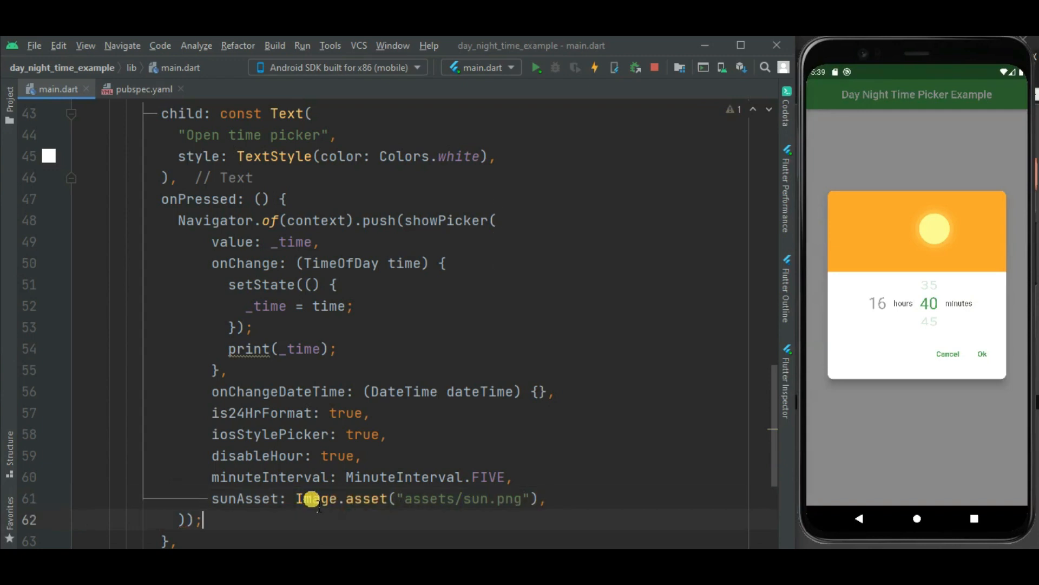
double_click(315, 498)
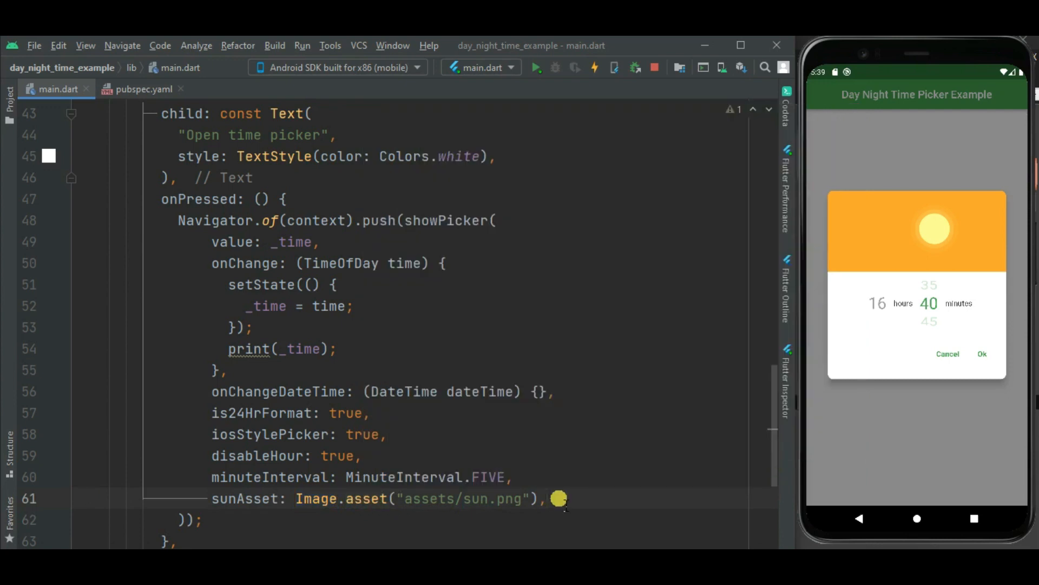
text(moonAsset: Image.asset("assets/moon.png)
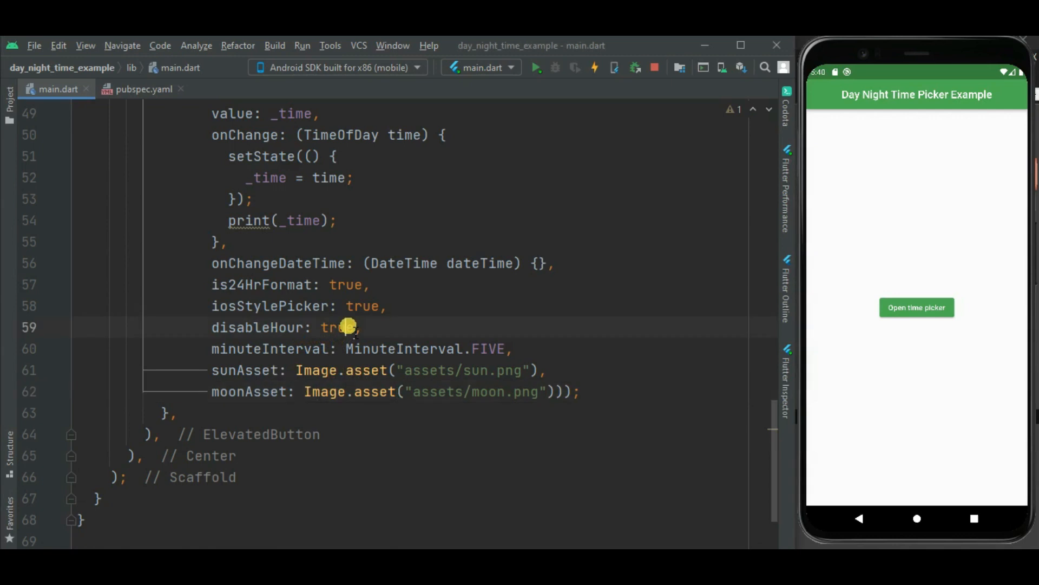
- Set disableHour back to false so the picker's hours are adjustable again
text(false)
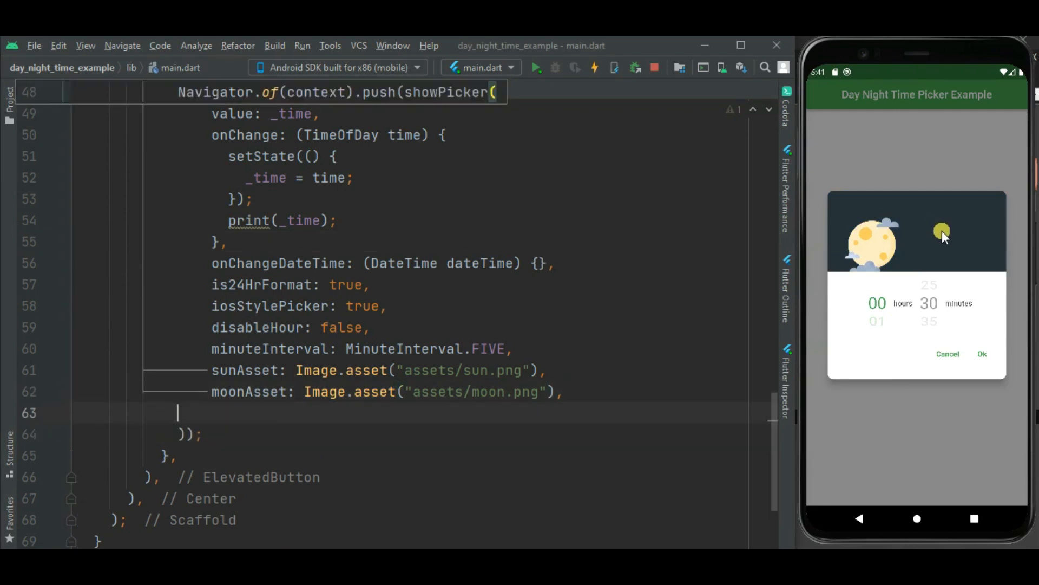
- Add displayHeader: false to showPicker so the picker shows only the time wheels
text(displayHeader: false));)
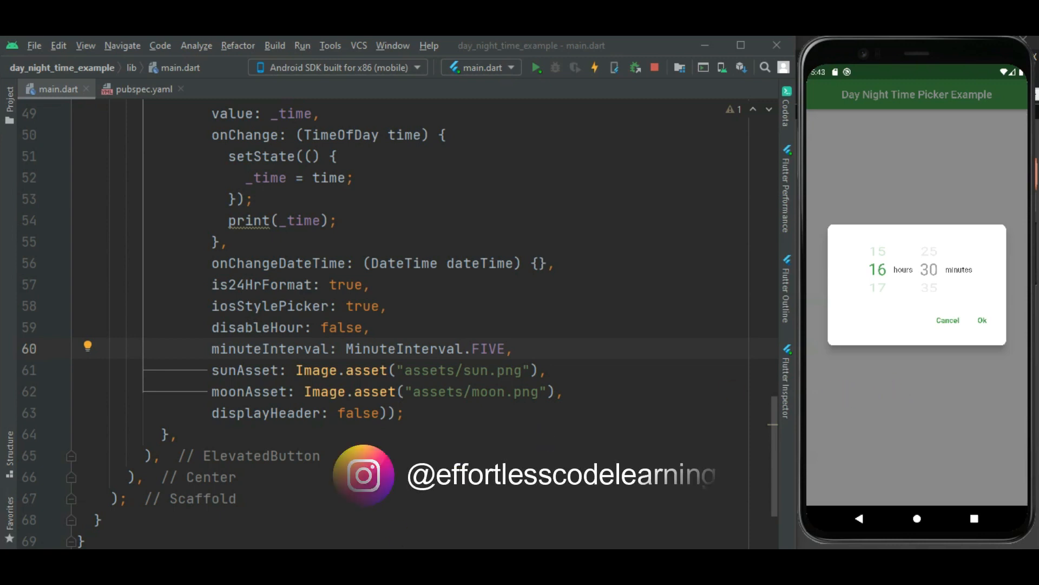
mouse_move(898, 386)
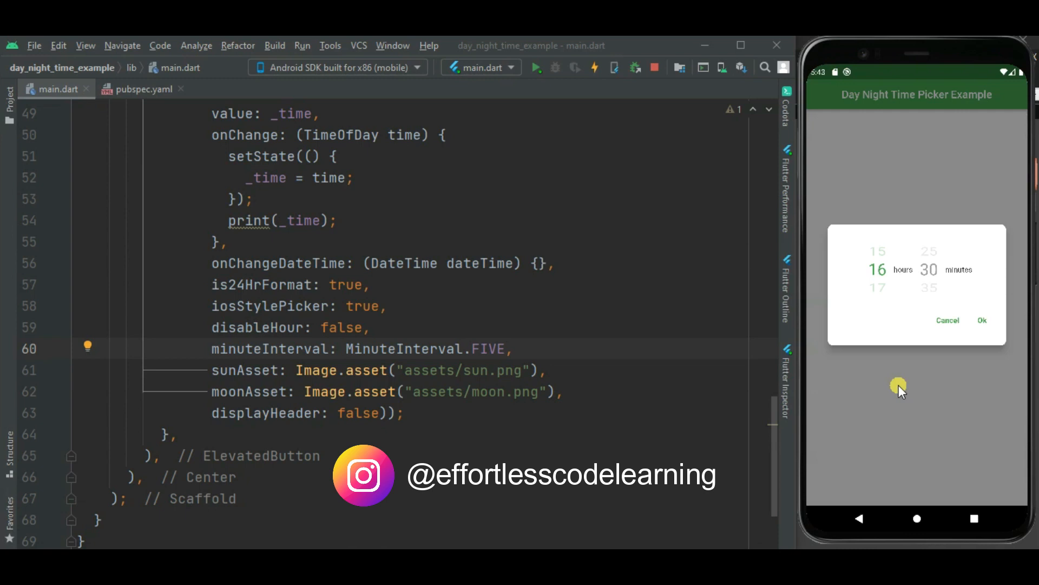
mouse_move(544, 437)
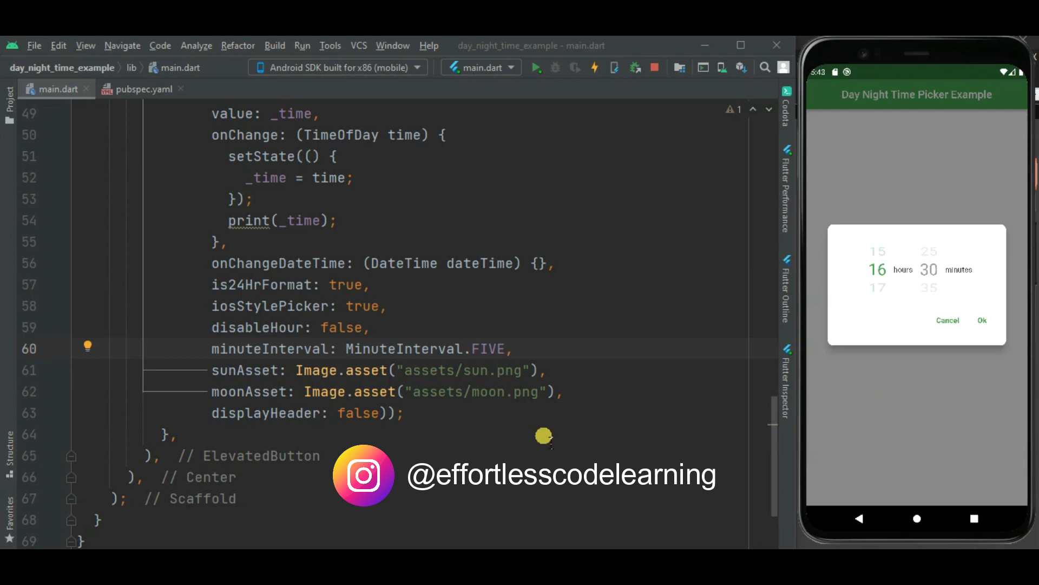
mouse_move(898, 387)
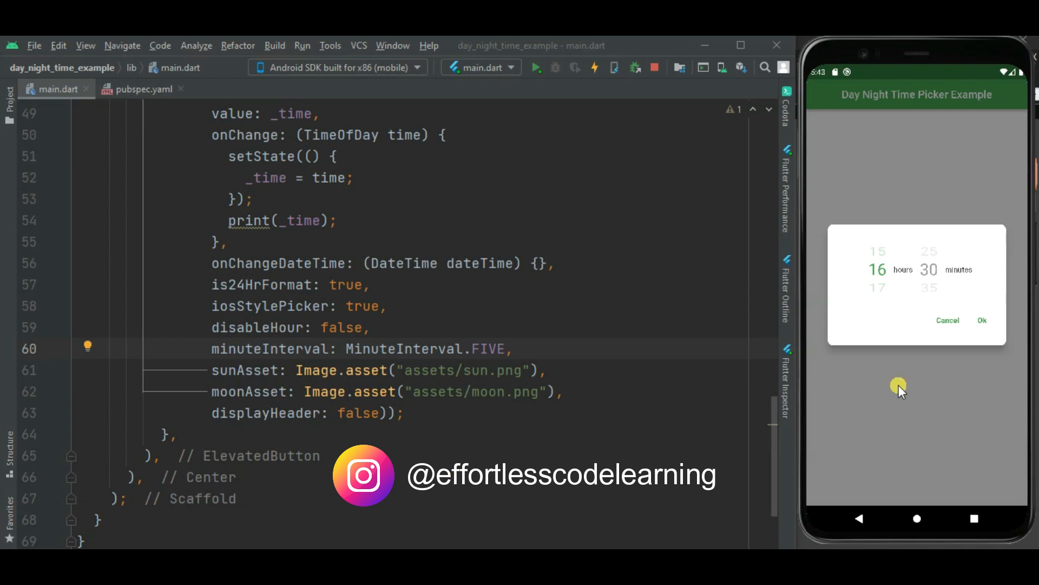
mouse_move(854, 398)
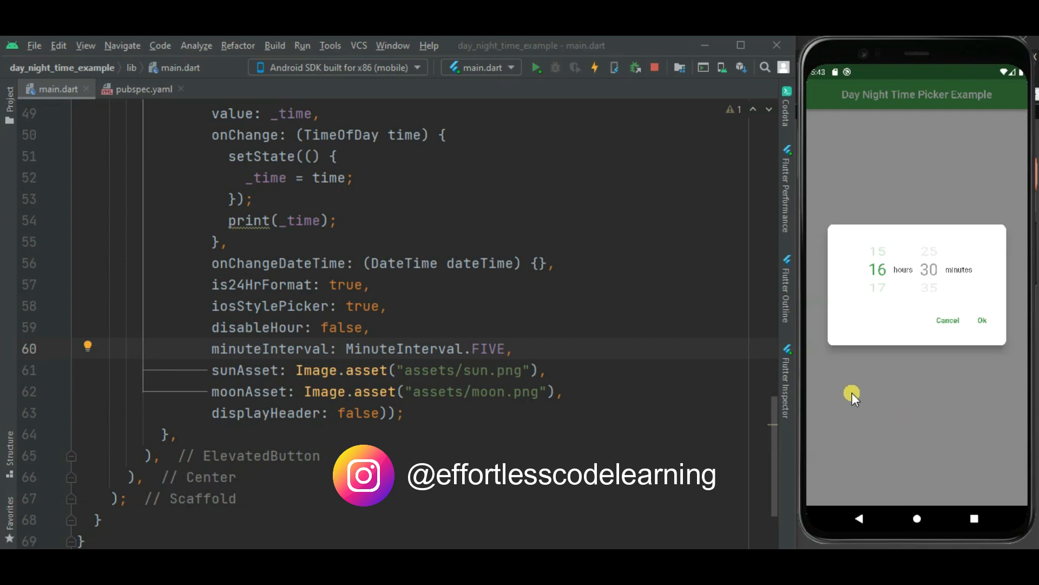